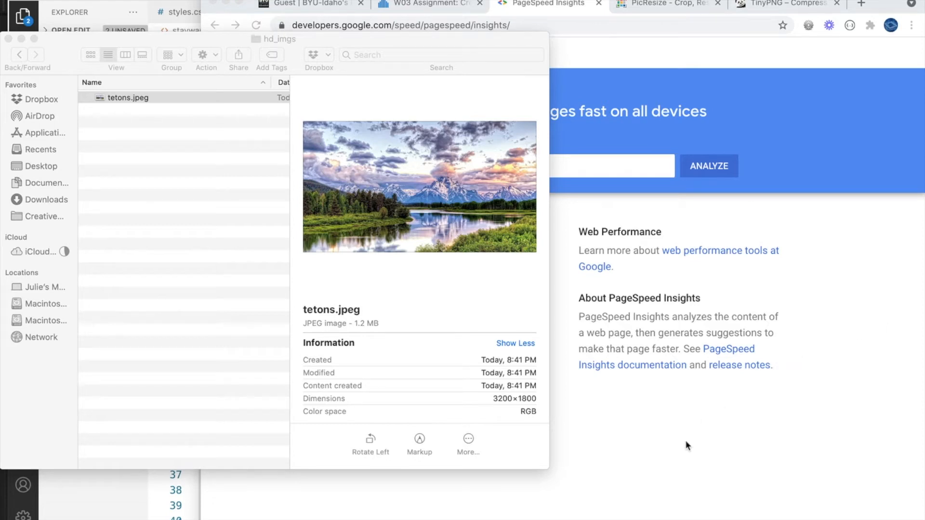
pyautogui.moveTo(642, 459)
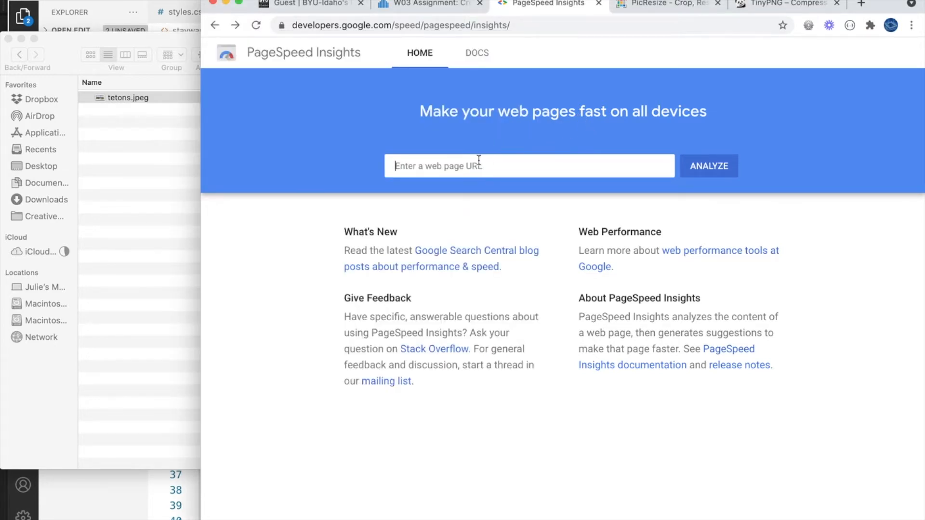
pyautogui.write('http://emperor.byuiwebdev.com/')
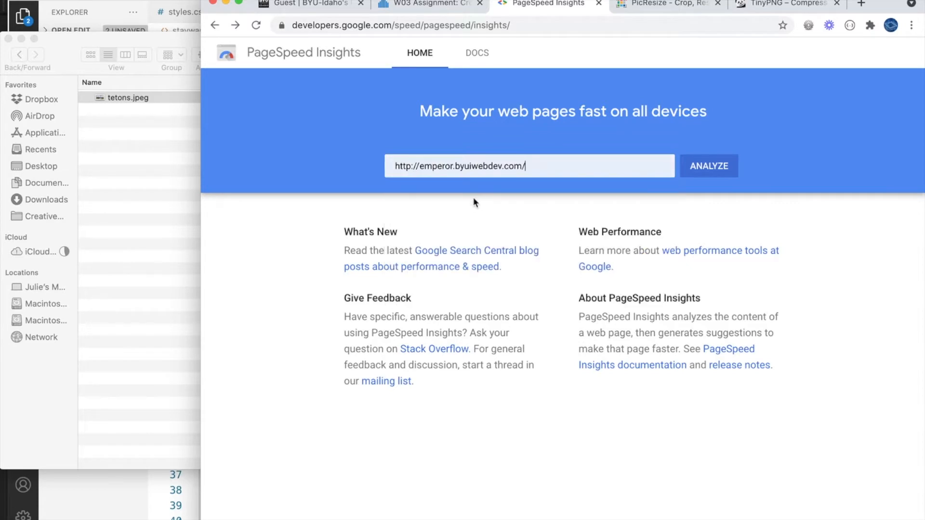
pyautogui.click(709, 166)
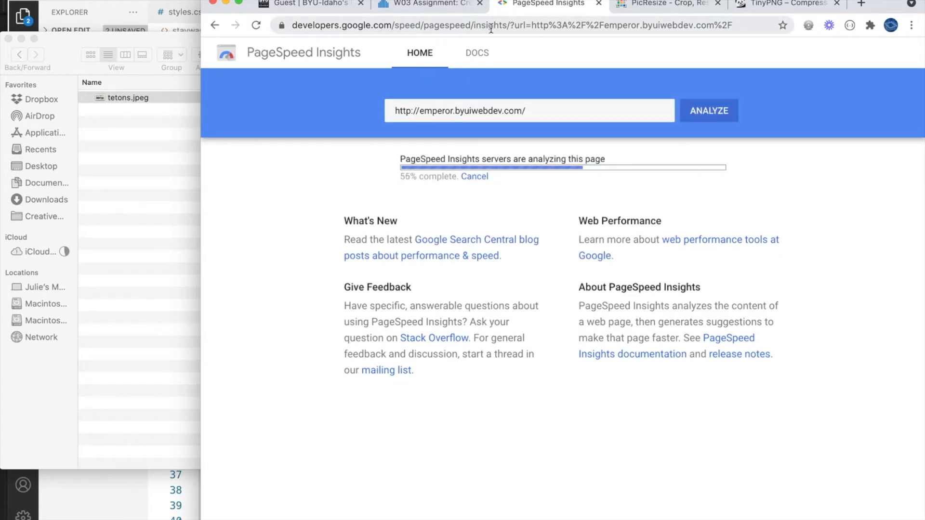
pyautogui.moveTo(370, 135)
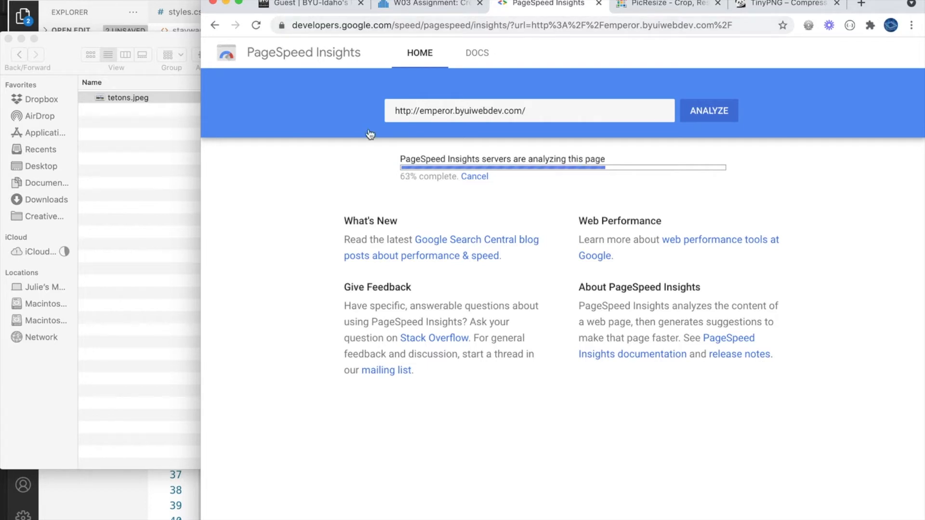
pyautogui.moveTo(332, 179)
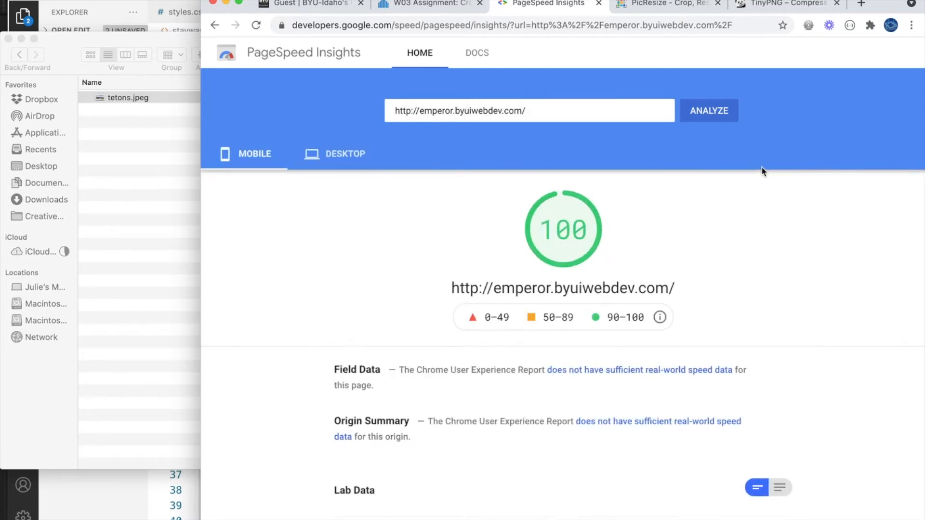
pyautogui.moveTo(685, 228)
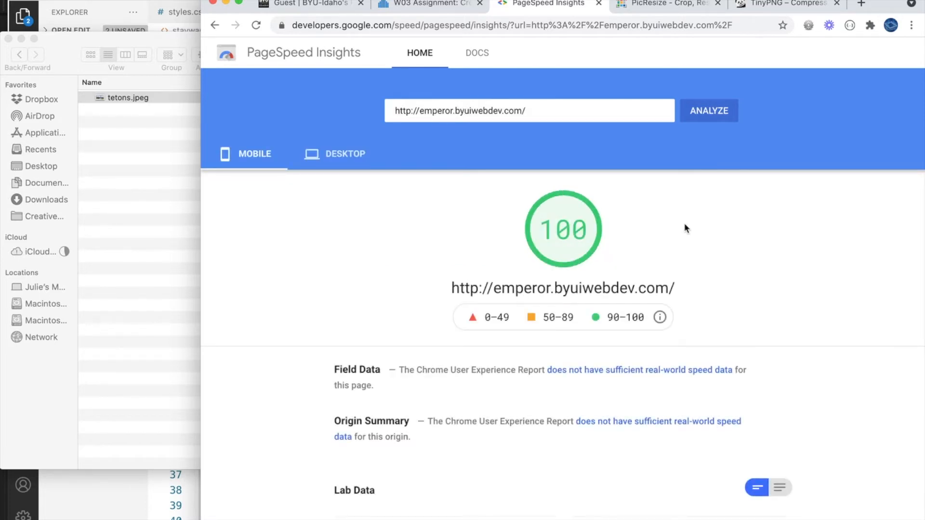
pyautogui.moveTo(669, 258)
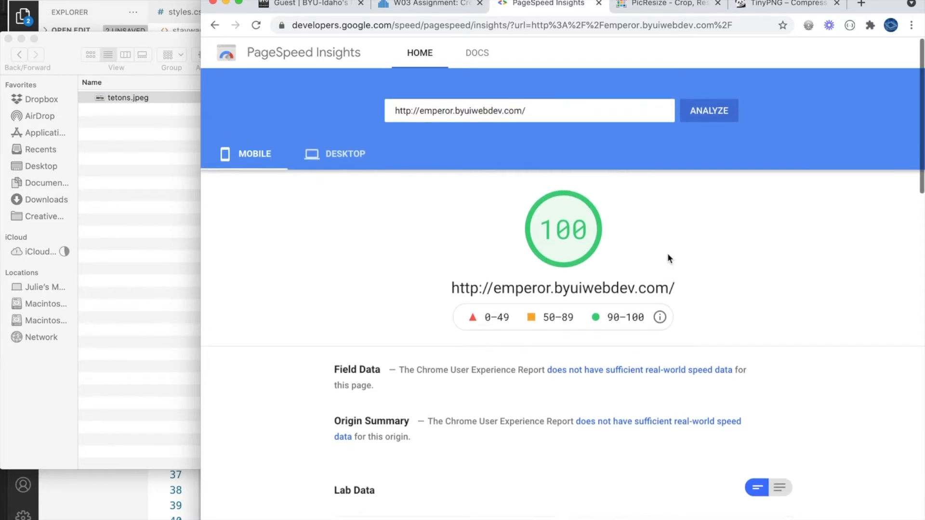
pyautogui.moveTo(683, 167)
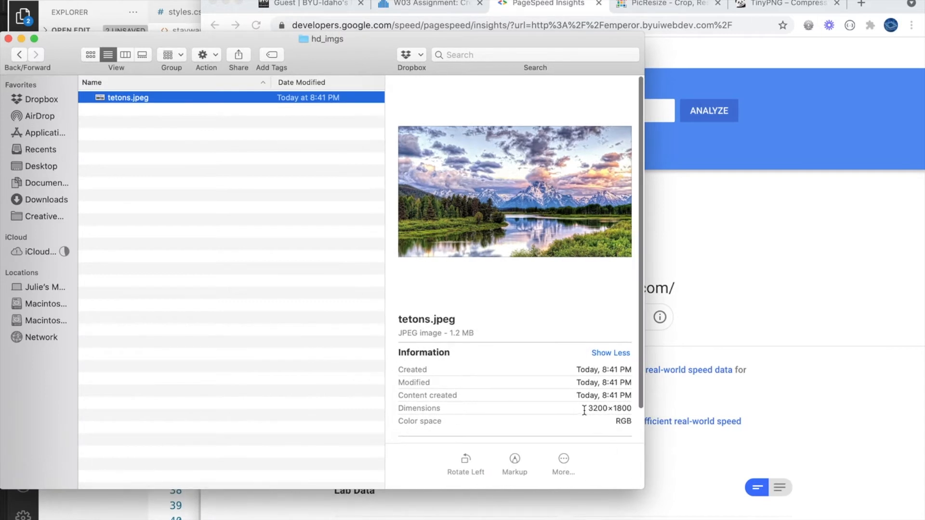
pyautogui.doubleClick(609, 409)
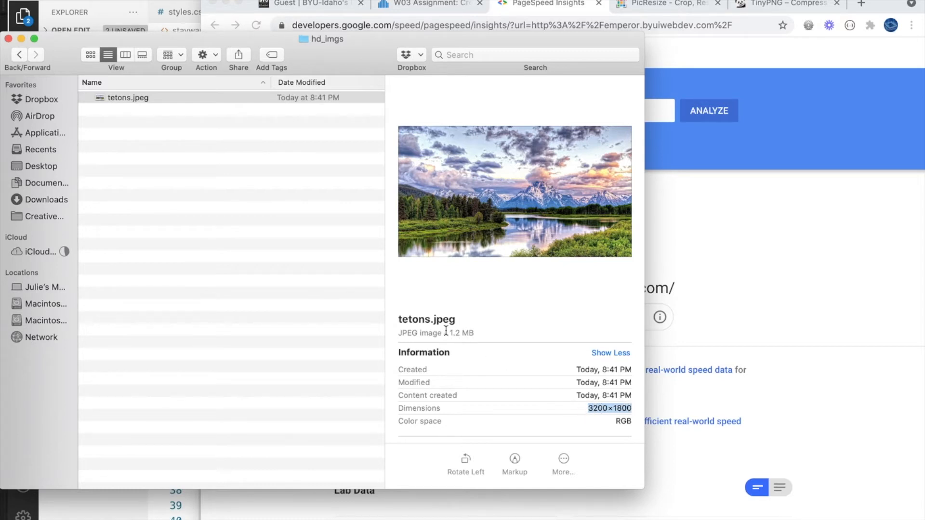
pyautogui.doubleClick(461, 333)
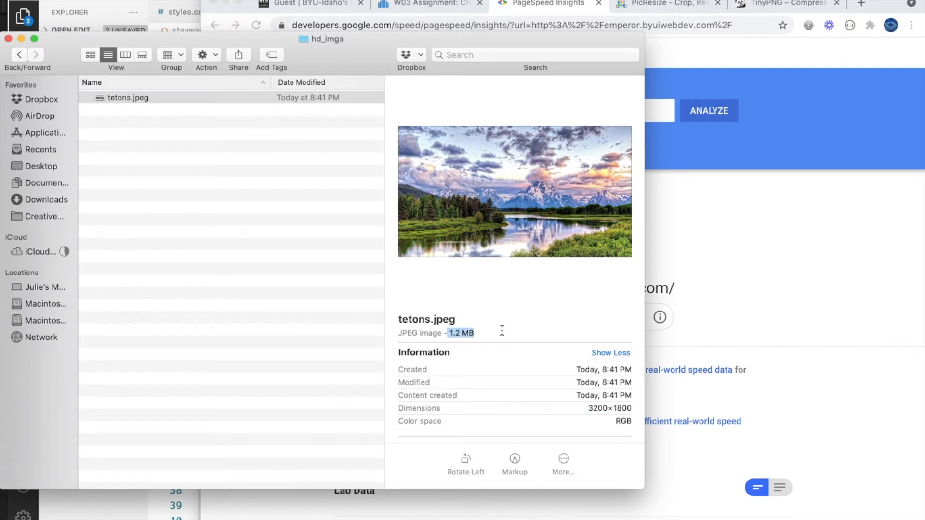
pyautogui.moveTo(606, 306)
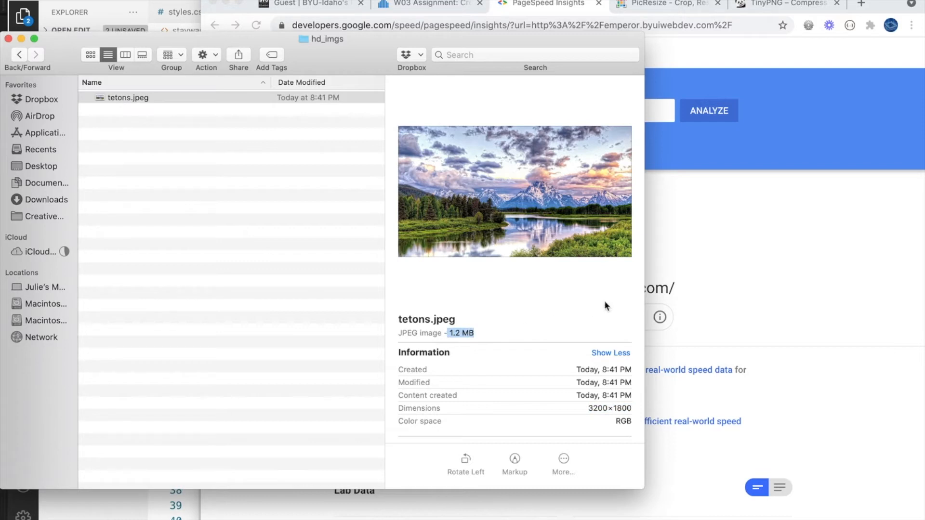
pyautogui.moveTo(327, 139)
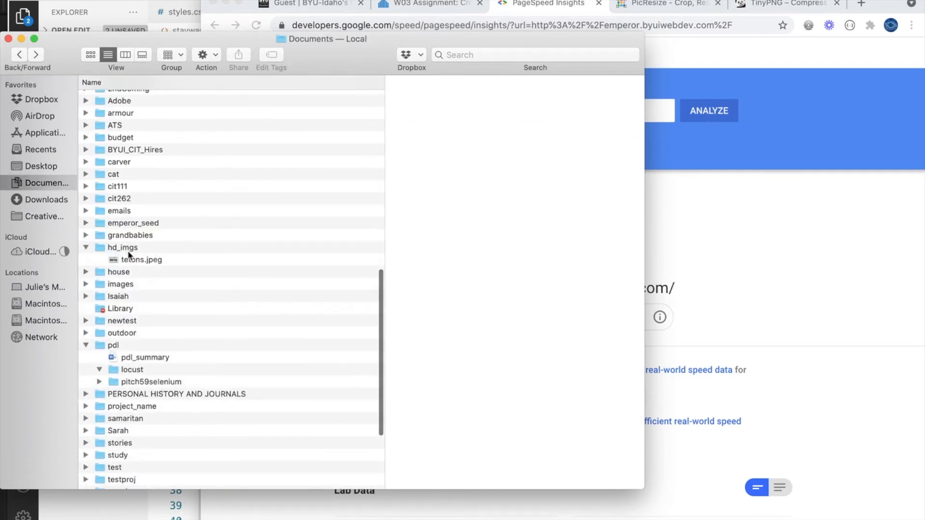
pyautogui.doubleClick(123, 247)
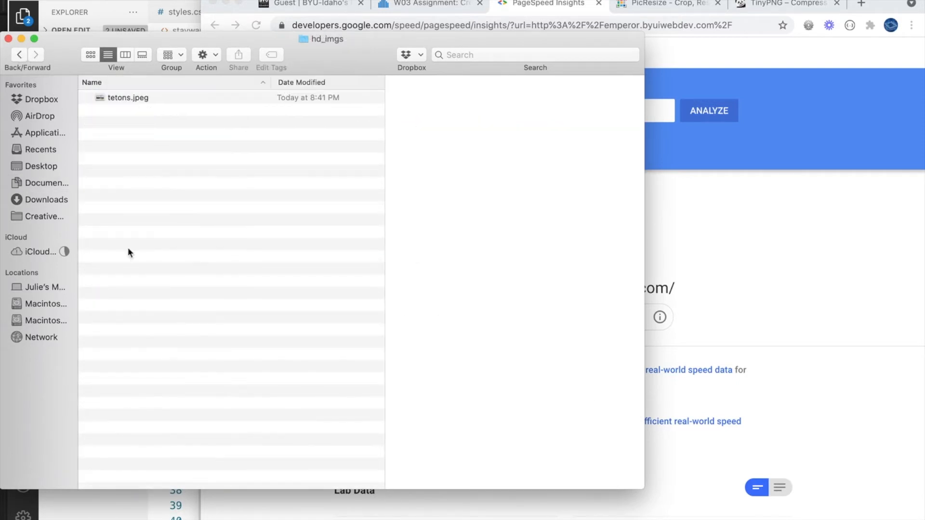
pyautogui.click(128, 97)
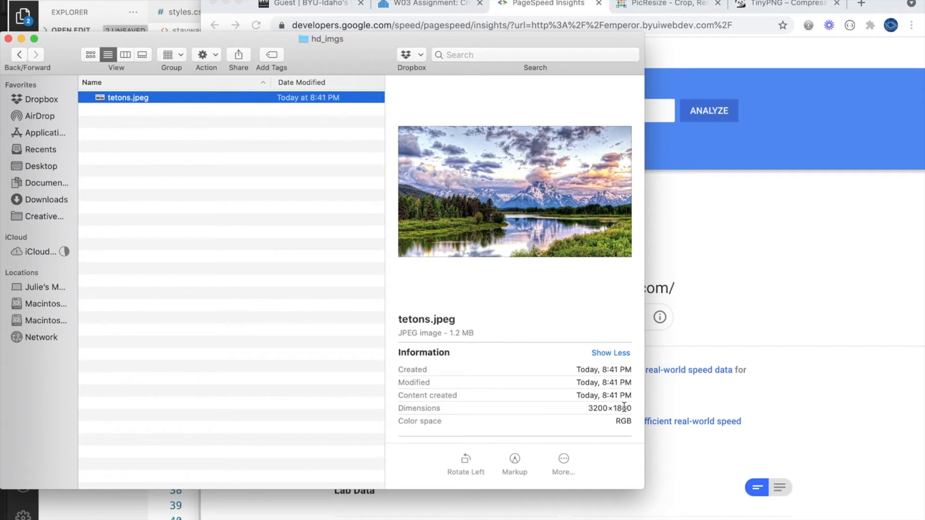
pyautogui.moveTo(637, 412)
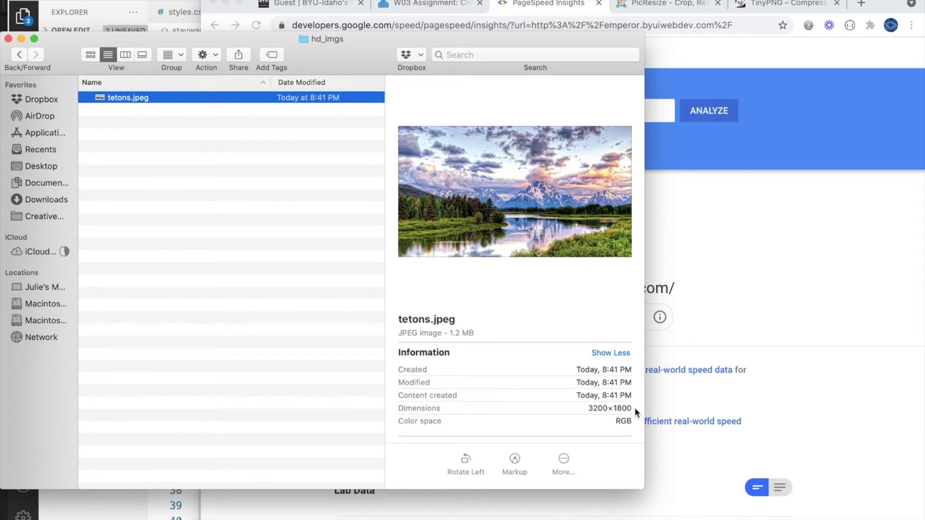
pyautogui.moveTo(610, 321)
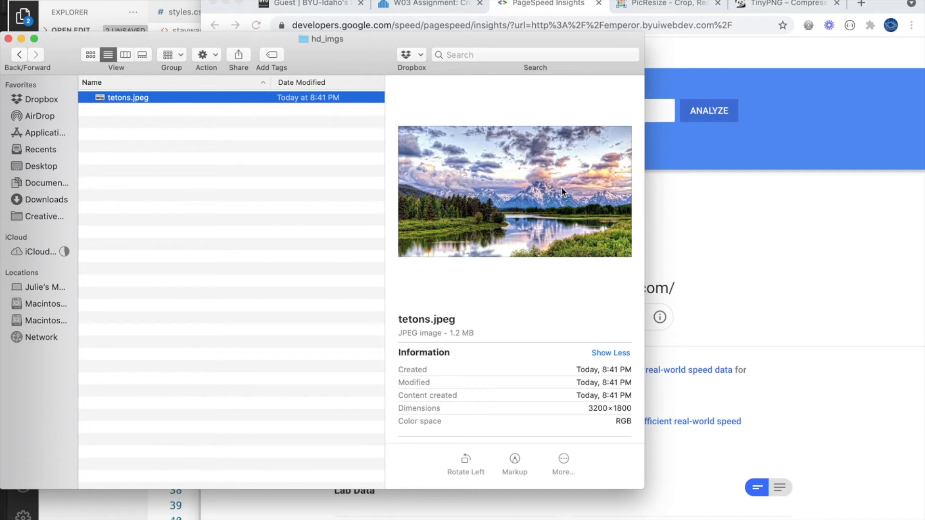
pyautogui.moveTo(565, 188)
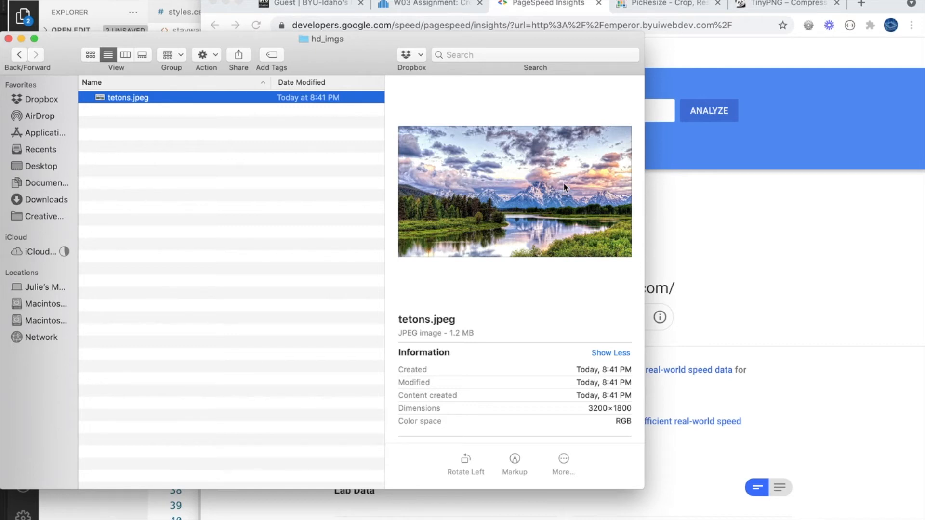
pyautogui.moveTo(592, 150)
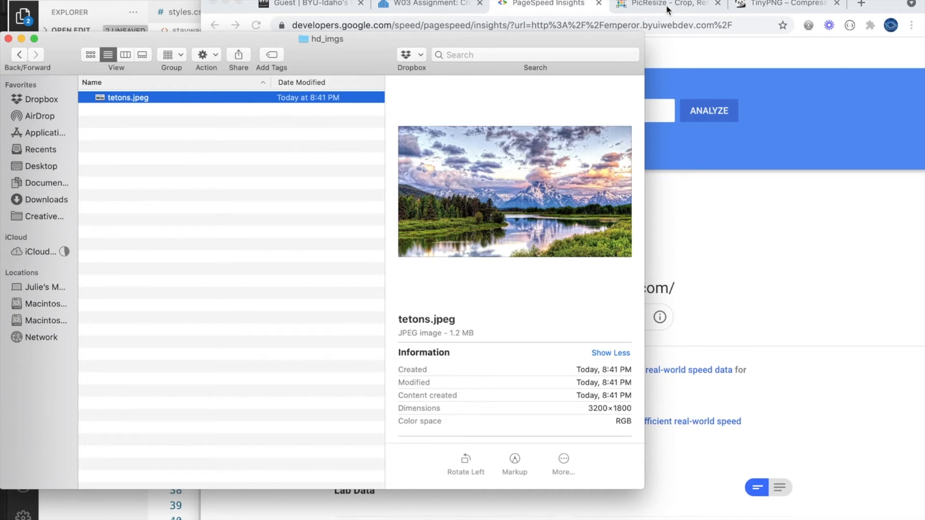
# Upload tetons.jpeg from Finder to PicResize
pyautogui.click(667, 5)
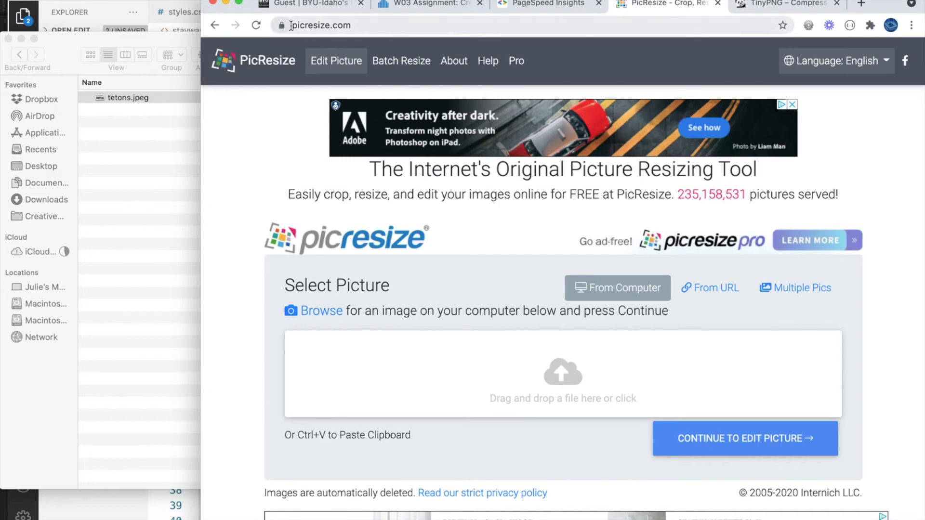
pyautogui.click(294, 25)
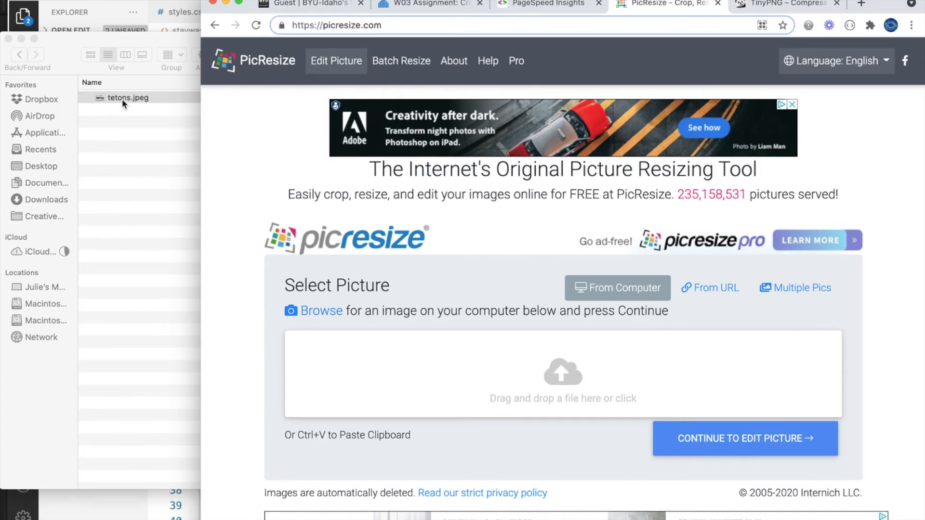
pyautogui.click(128, 97)
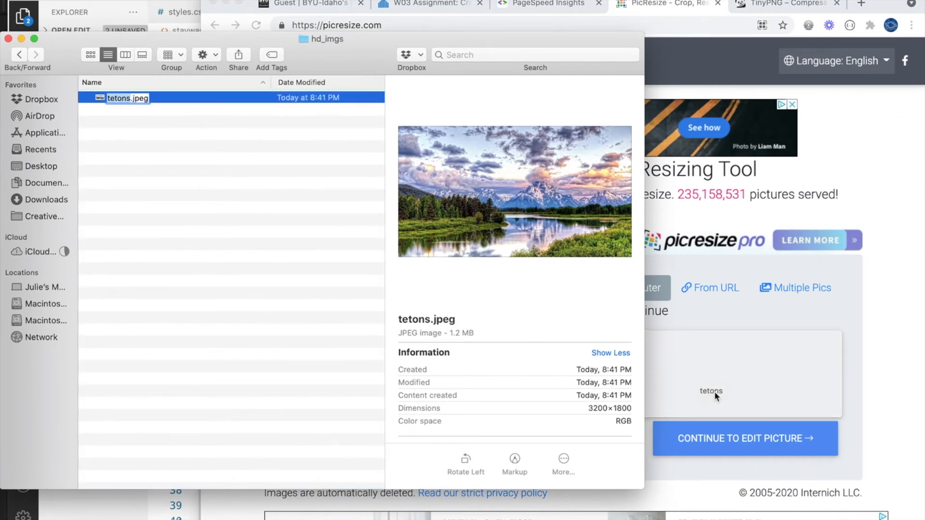
pyautogui.click(745, 439)
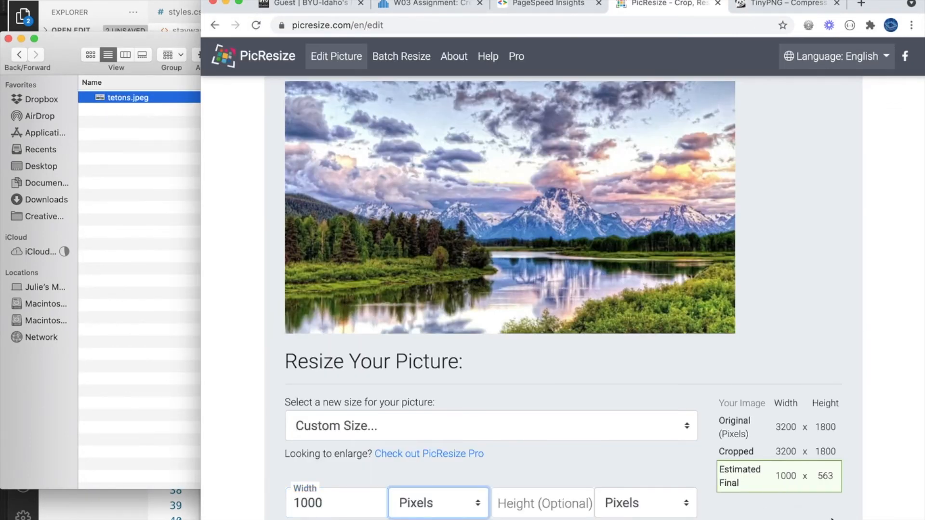
# Resize the picture to 1000 pixels wide, producing rsz_tetons.jpg at 1000×563
pyautogui.scroll(-3)
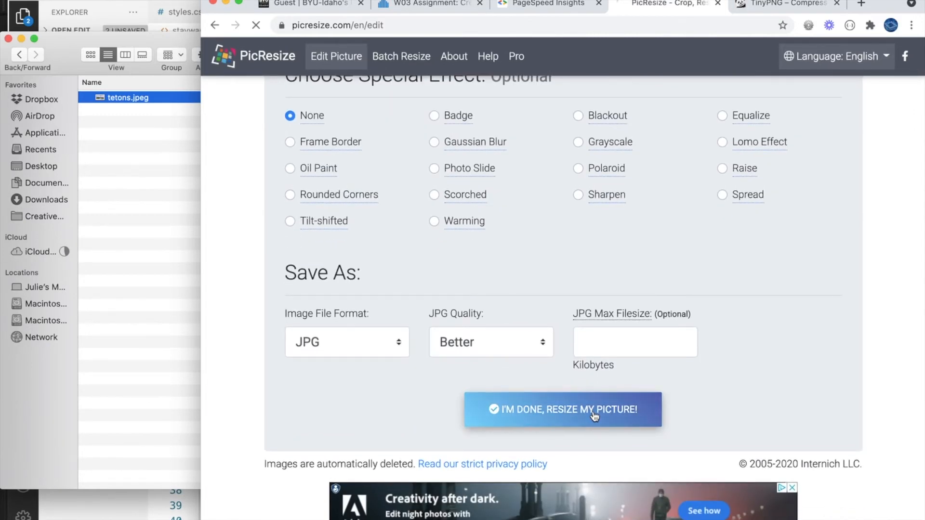
pyautogui.click(563, 410)
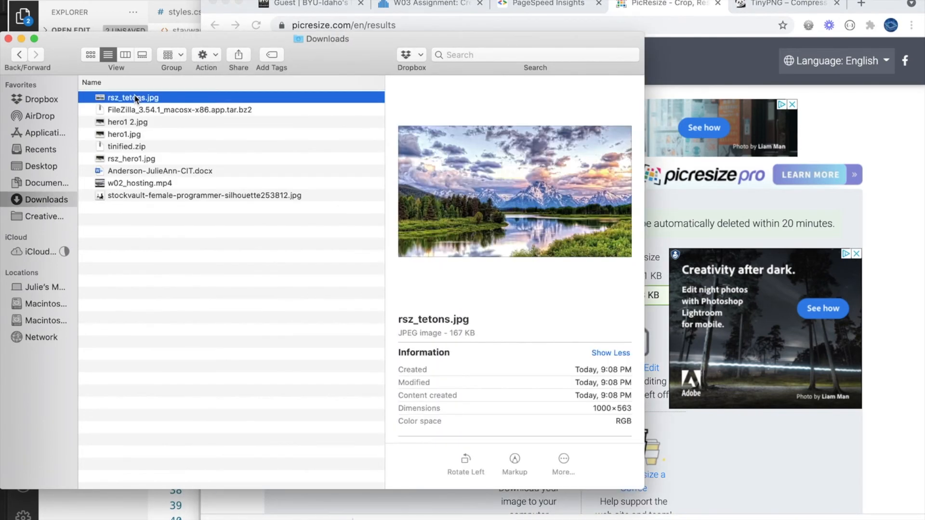
pyautogui.doubleClick(610, 409)
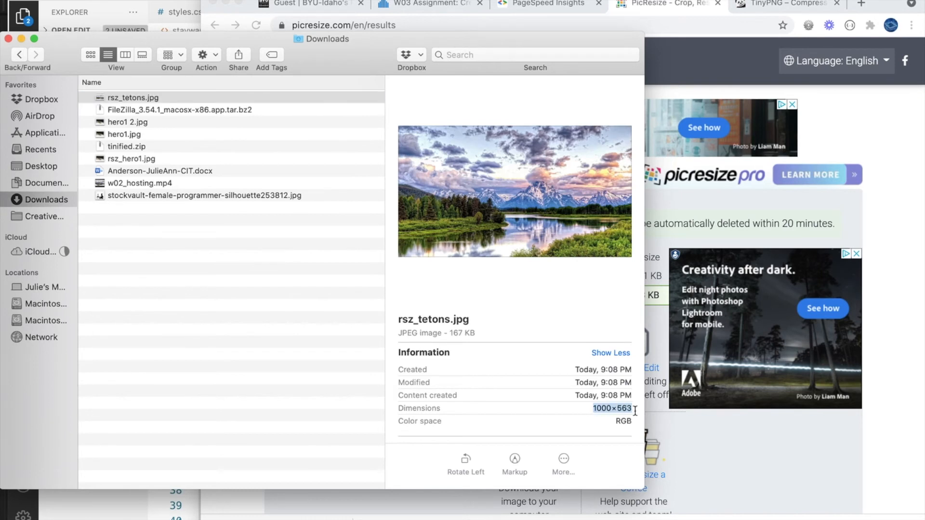
pyautogui.moveTo(563, 348)
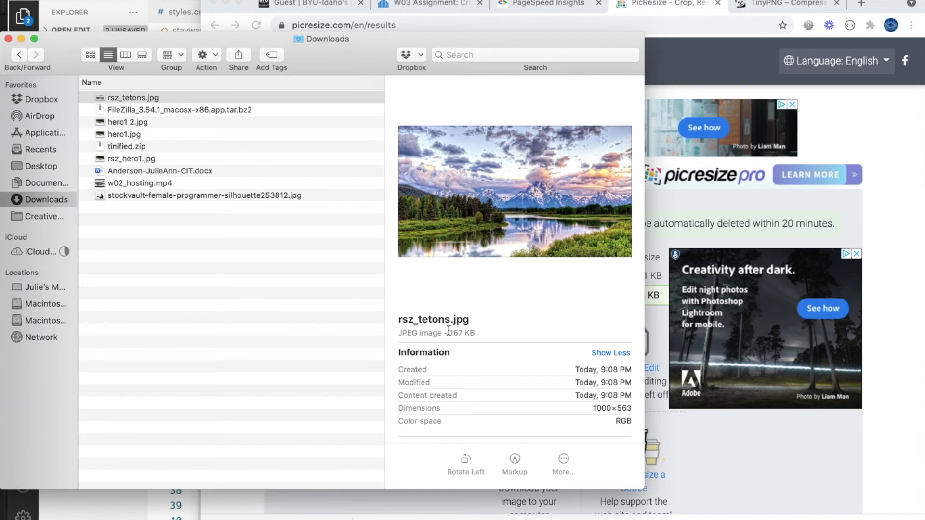
pyautogui.doubleClick(462, 333)
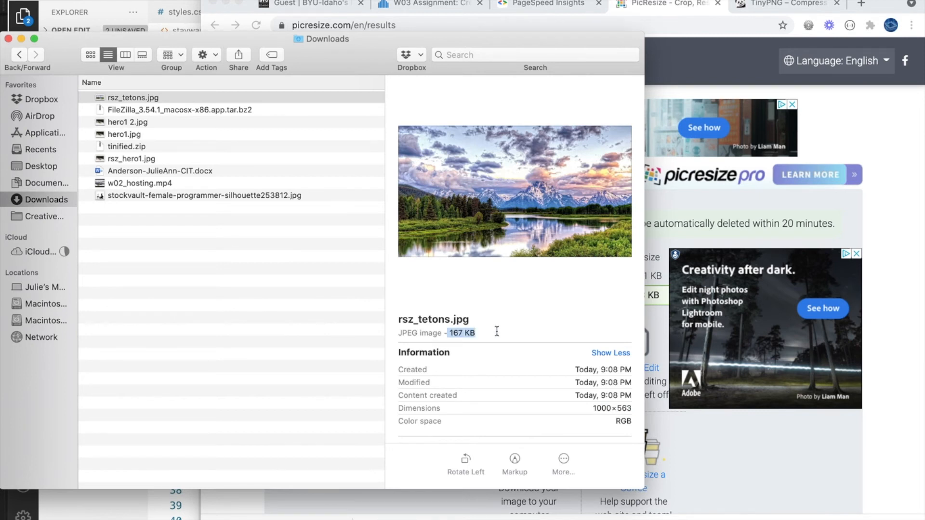
pyautogui.moveTo(752, 441)
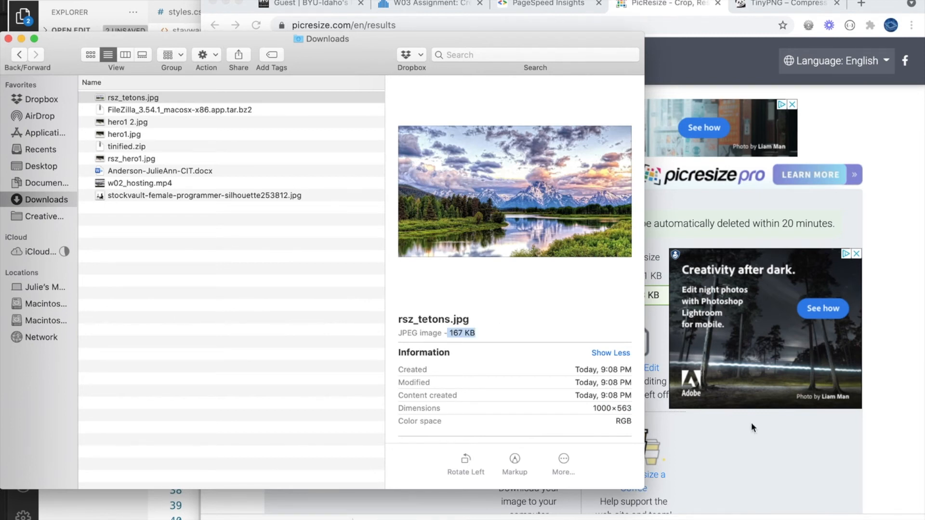
pyautogui.moveTo(833, 276)
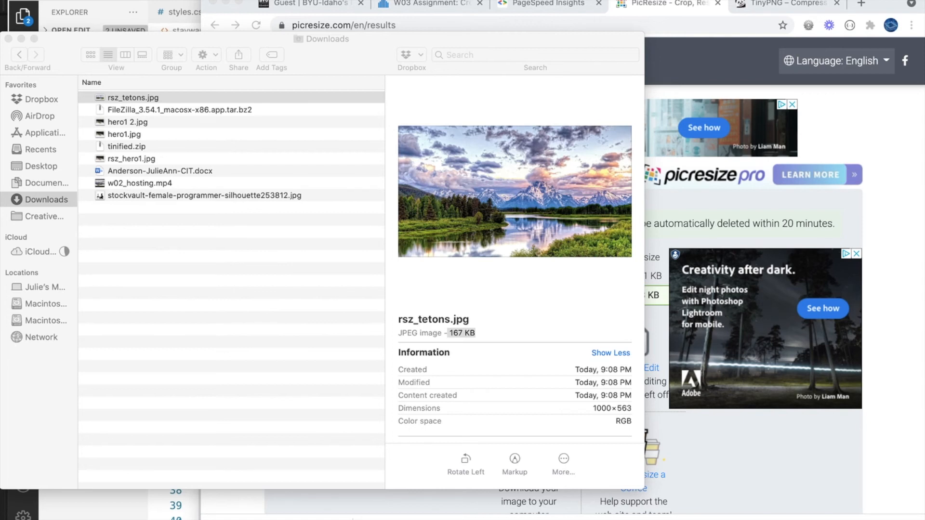
pyautogui.moveTo(308, 235)
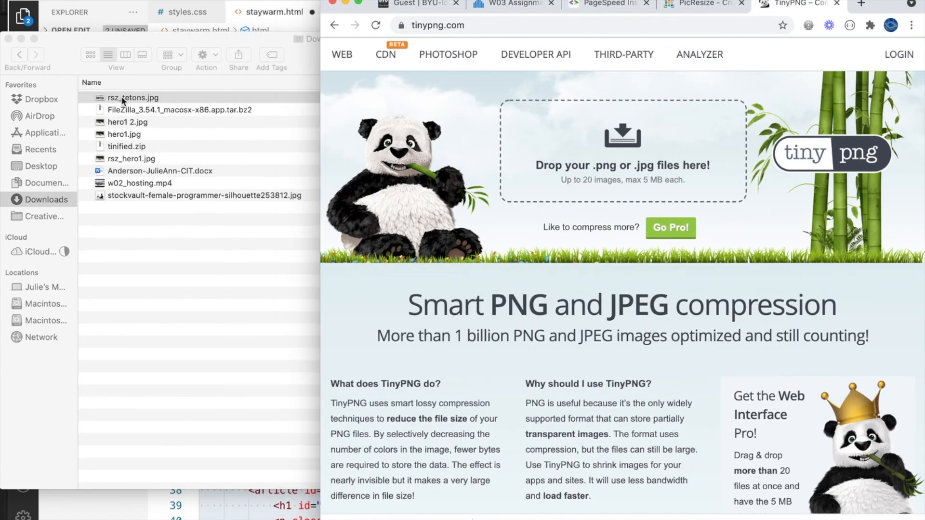
# Drop rsz_tetons.jpg into TinyPNG, compressing it from 166.9 KB to 126.2 KB
pyautogui.click(124, 97)
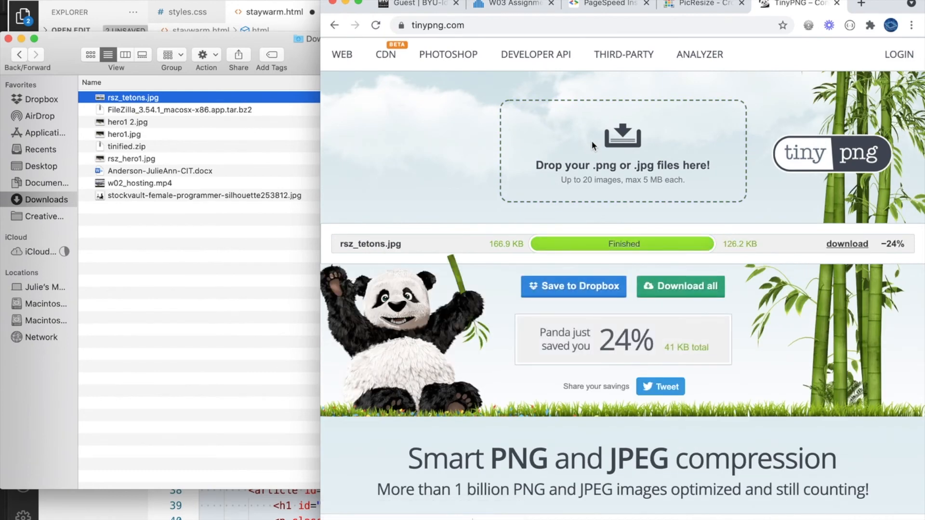
pyautogui.moveTo(667, 267)
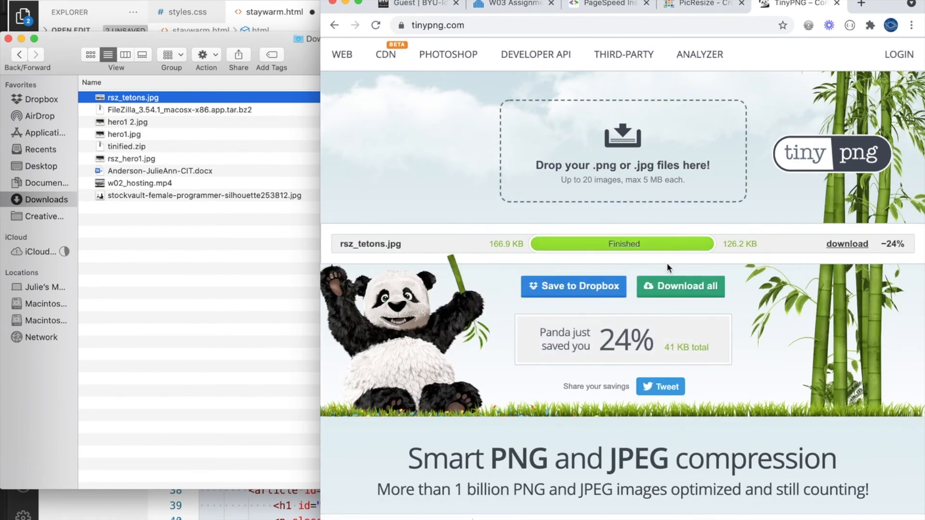
pyautogui.moveTo(720, 244)
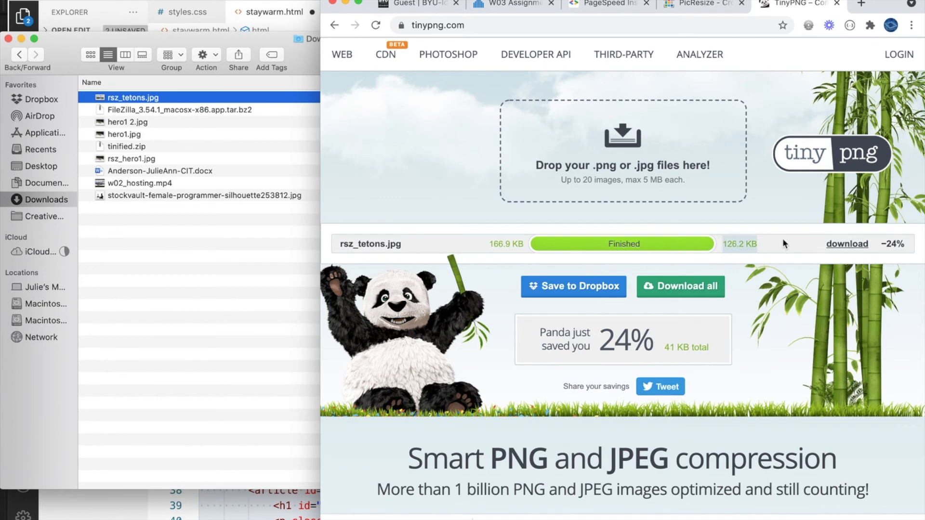
pyautogui.moveTo(787, 272)
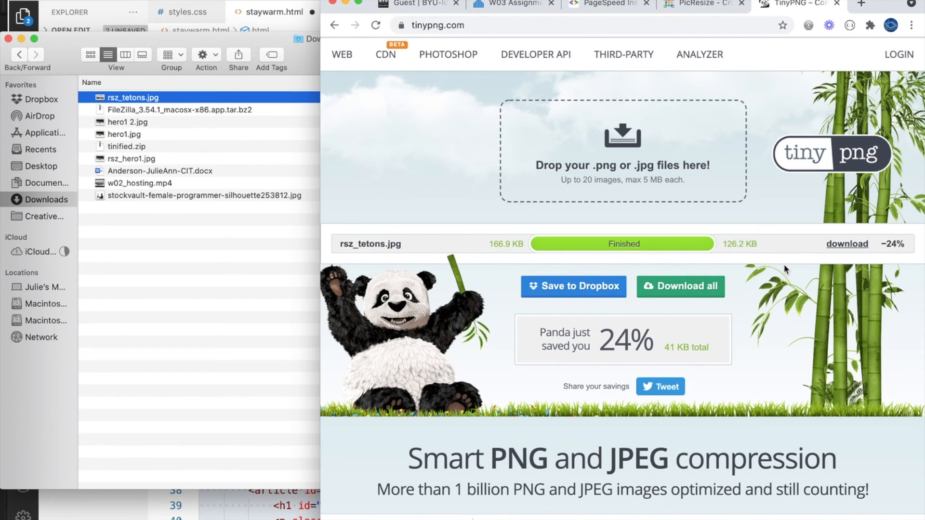
pyautogui.moveTo(554, 240)
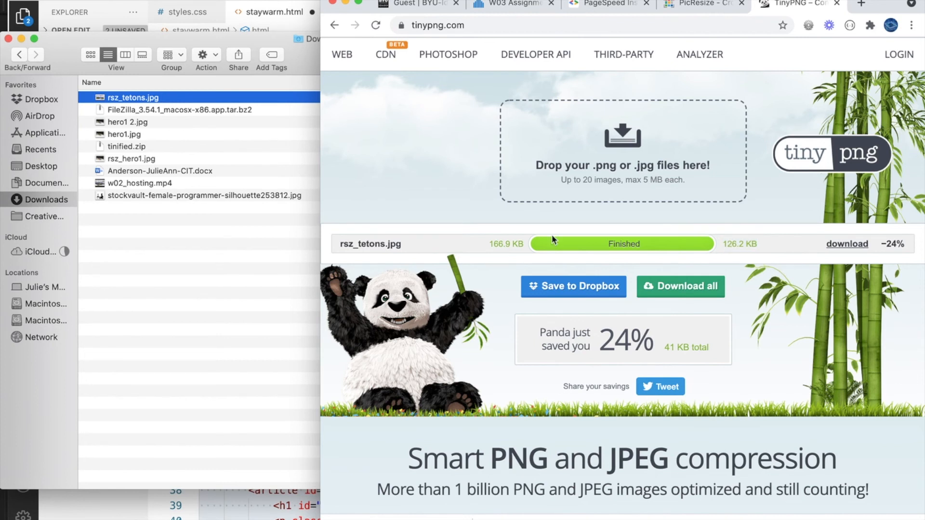
pyautogui.moveTo(802, 219)
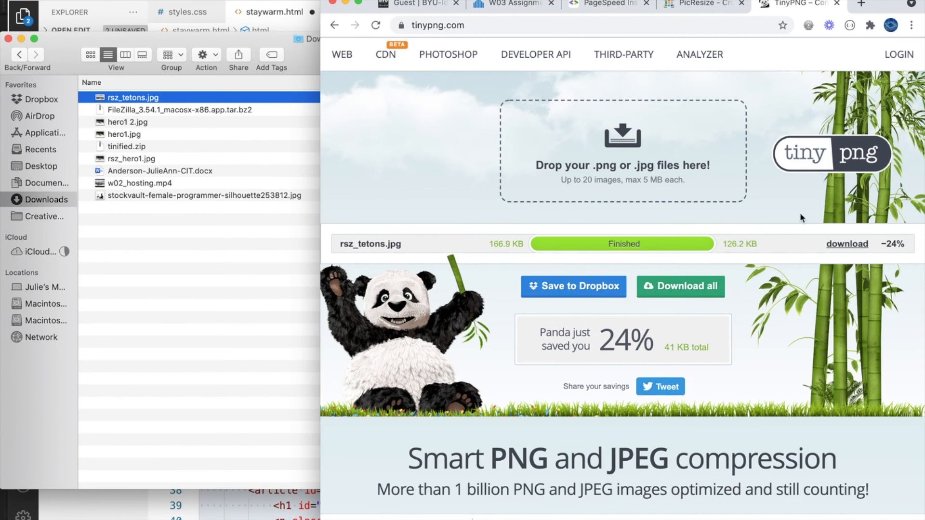